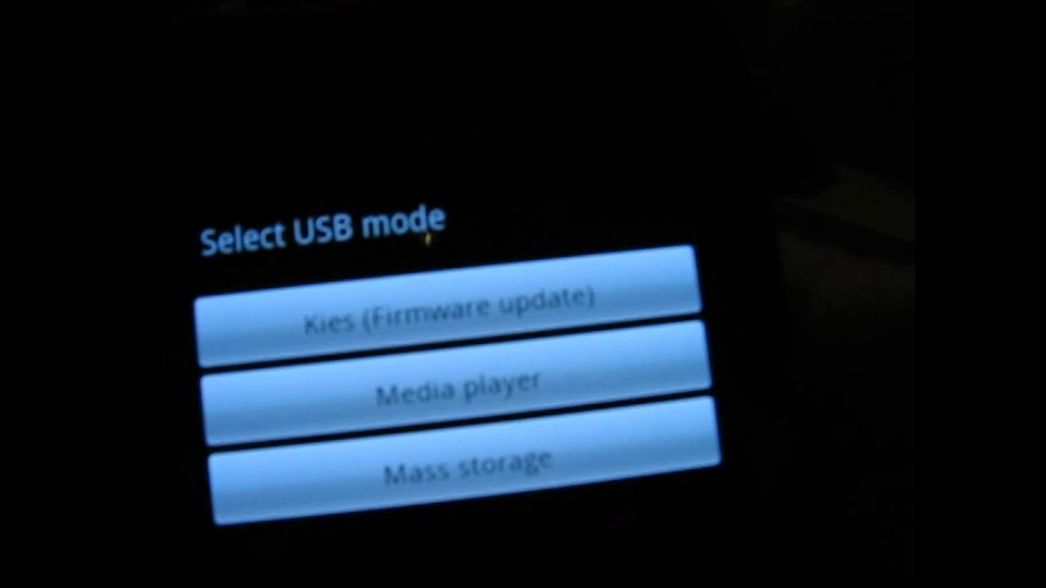
Switch the phone to Mass storage USB mode and connect its USB storage to the PC.
{"action": "left_click", "coordinate": [454, 470]}
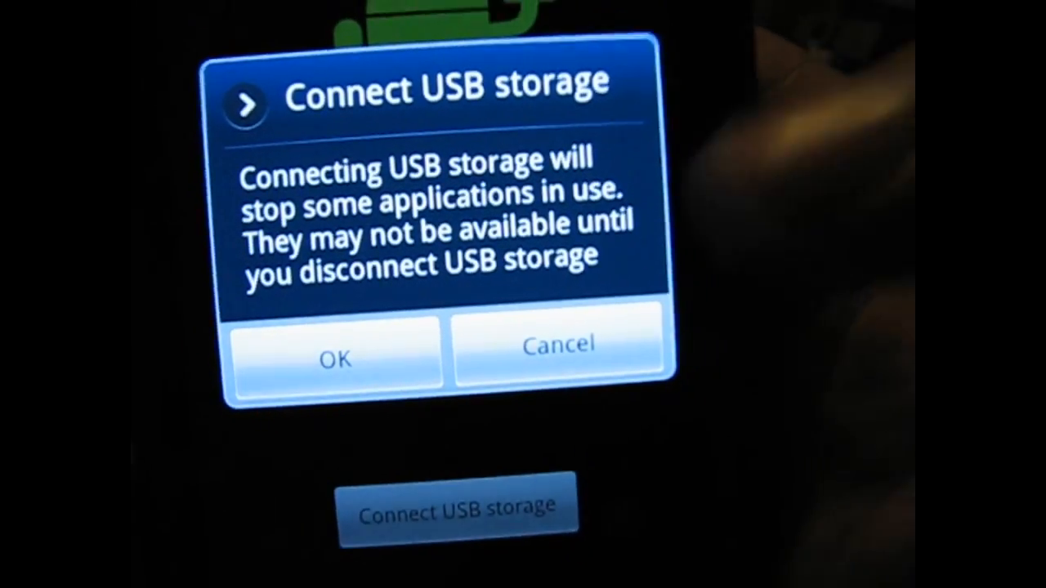
{"action": "left_click", "coordinate": [334, 358]}
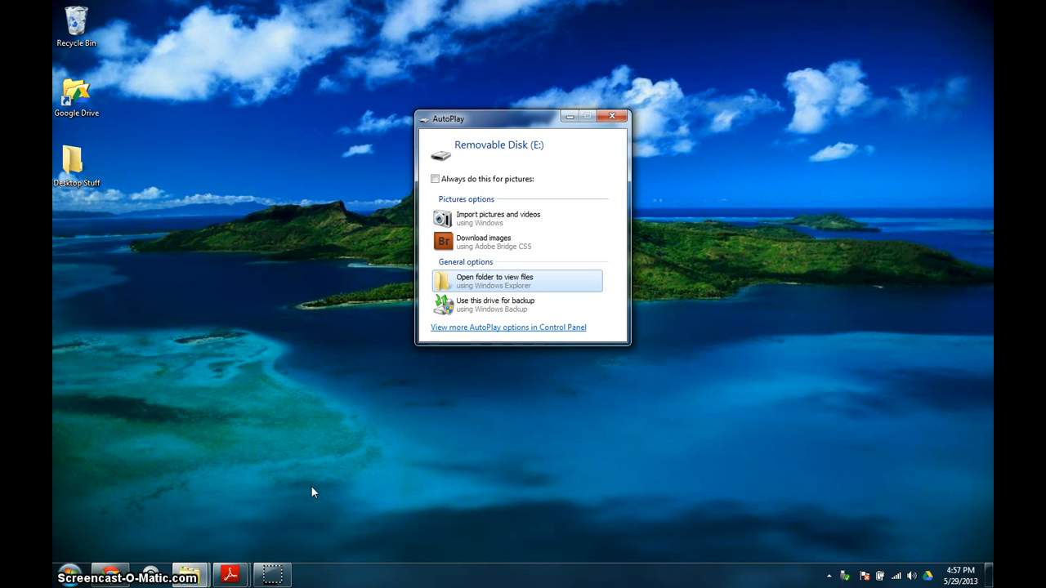
{"action": "mouse_move", "coordinate": [468, 132]}
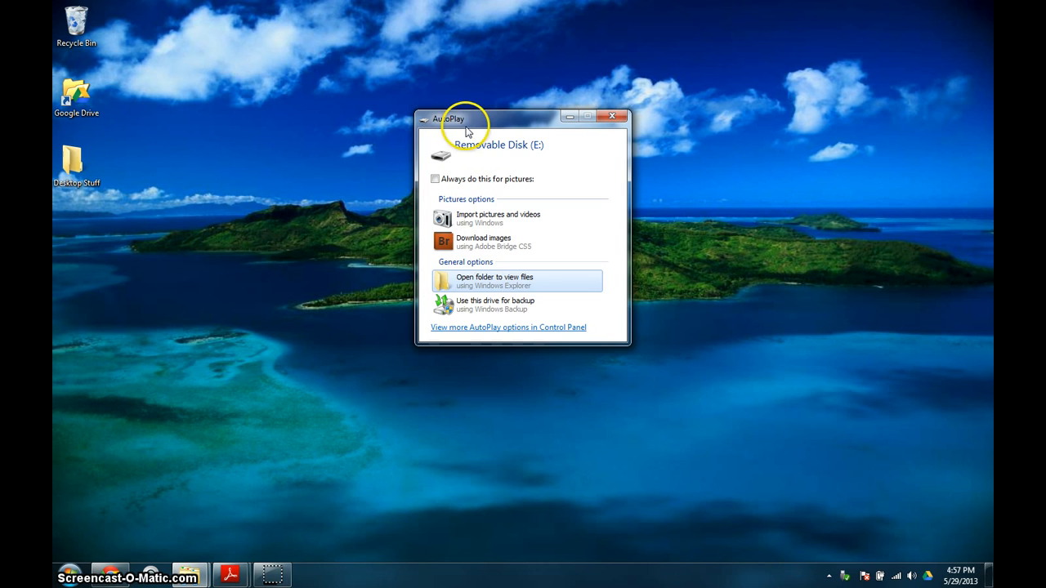
{"action": "mouse_move", "coordinate": [579, 177]}
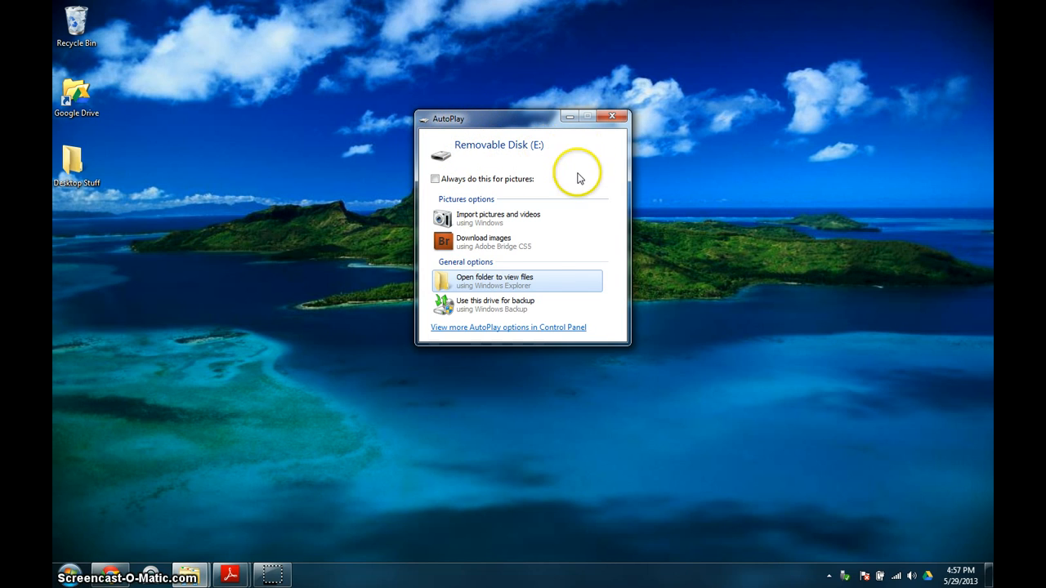
Open Removable Disk (E:) in Windows Explorer from the AutoPlay prompt.
{"action": "left_click", "coordinate": [494, 281]}
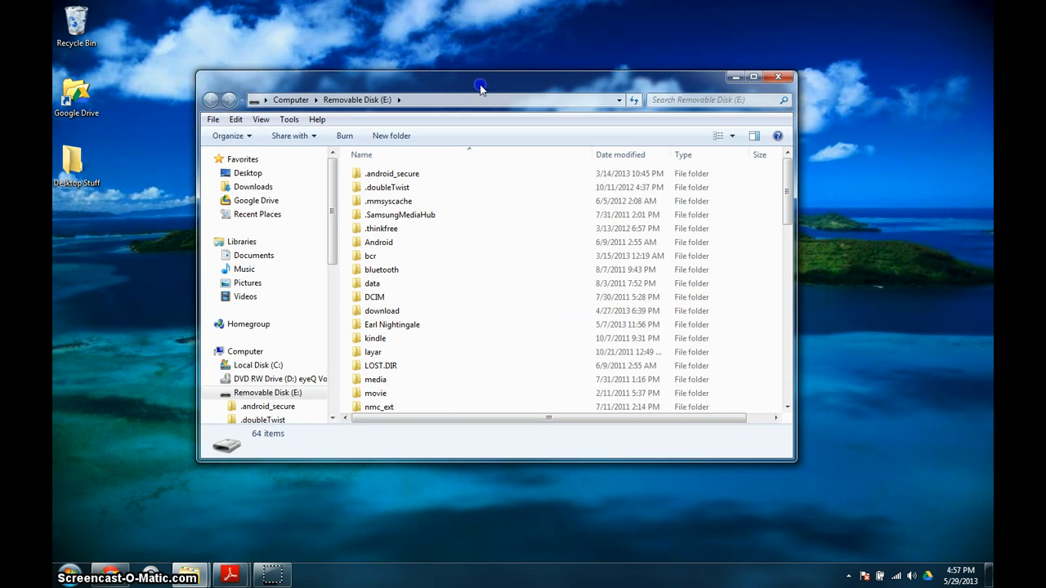
Move the drive window, scroll to the MP3 lectures, and select 28 files from Napoleon Hill part 5.
{"action": "left_click_drag", "start_coordinate": [480, 85], "coordinate": [505, 85]}
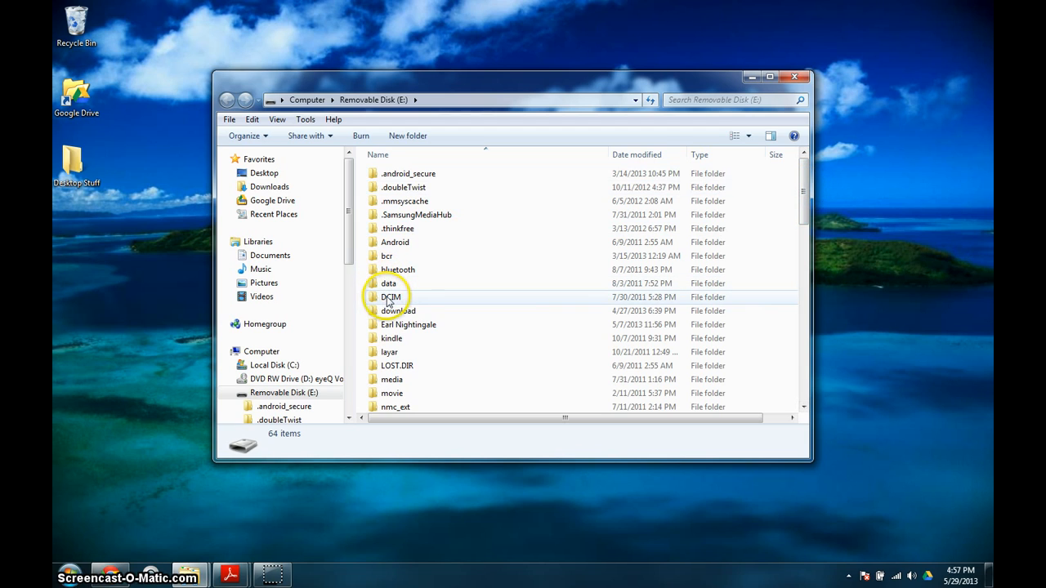
{"action": "mouse_move", "coordinate": [397, 303]}
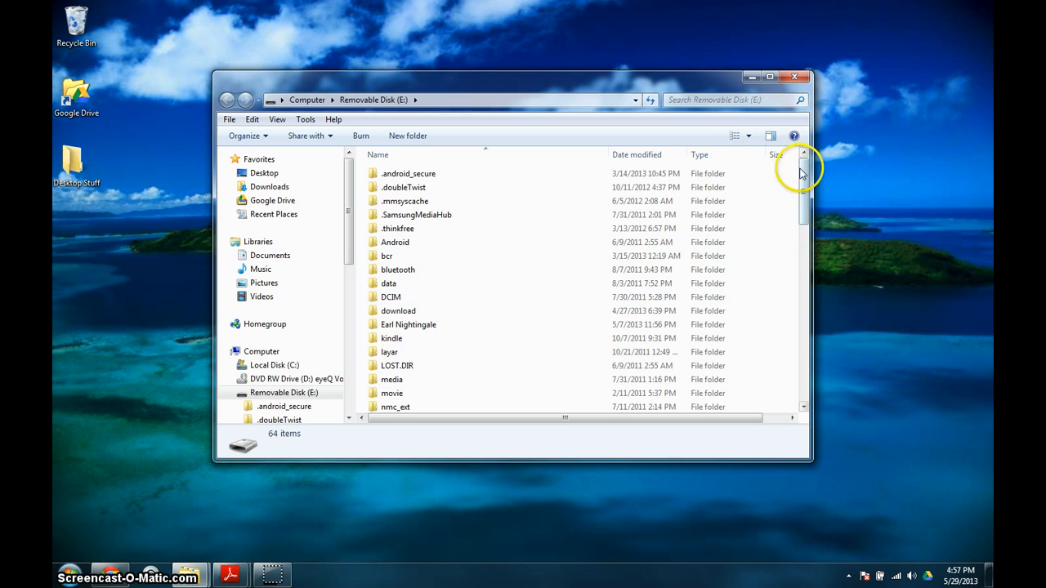
{"action": "left_click_drag", "start_coordinate": [801, 176], "coordinate": [801, 278]}
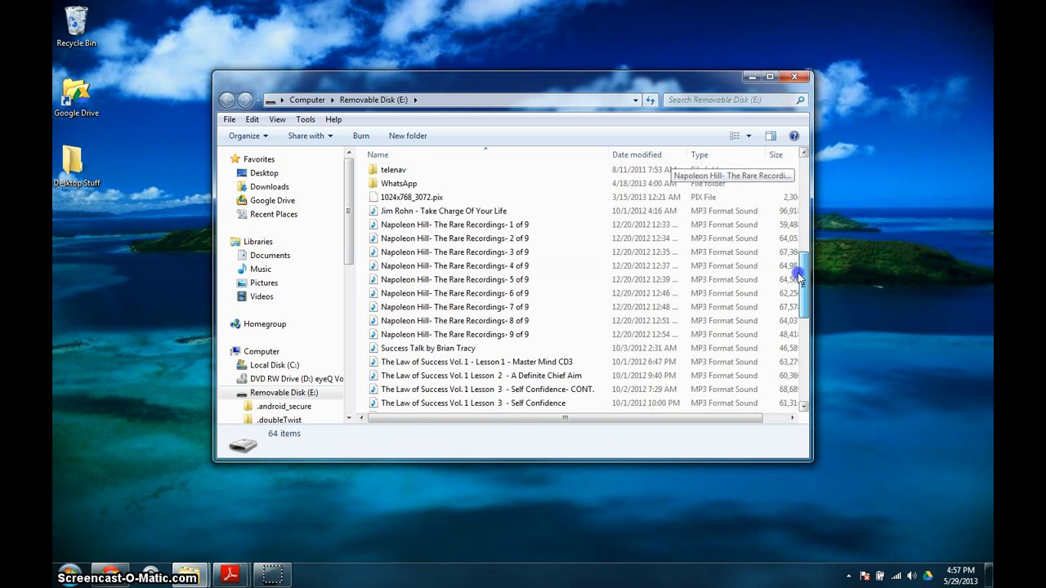
{"action": "scroll", "scroll_direction": "down", "scroll_amount": 3}
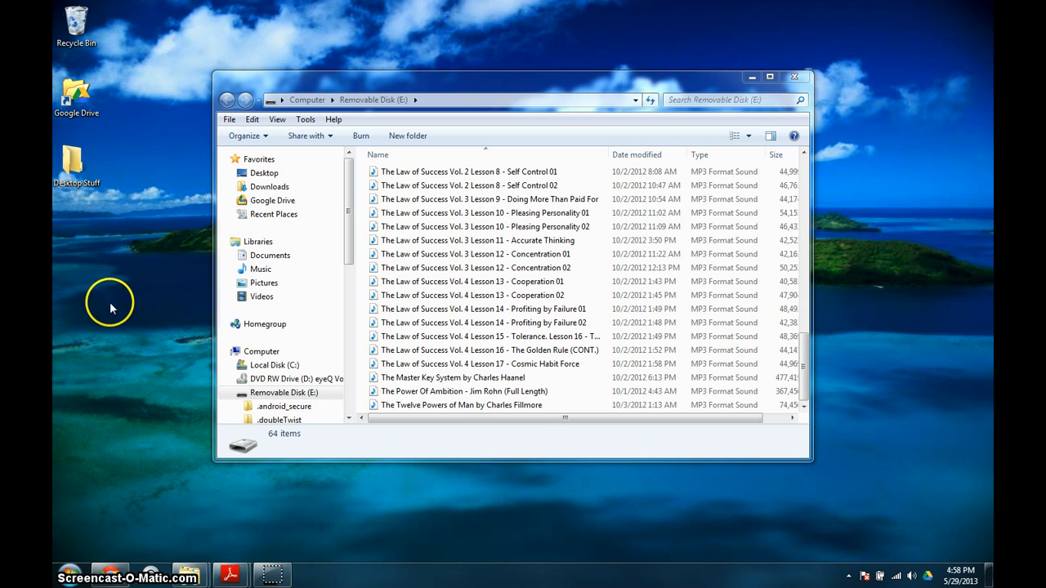
{"action": "right_click", "coordinate": [112, 309]}
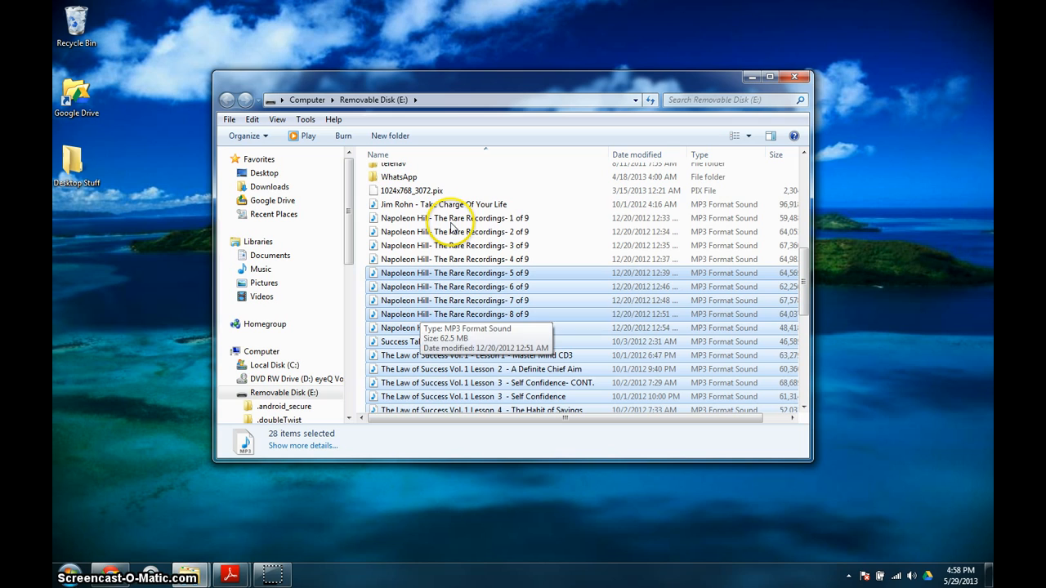
Search the Start menu for 'itunes', then for 'music' to open the Music library.
{"action": "left_click", "coordinate": [69, 577]}
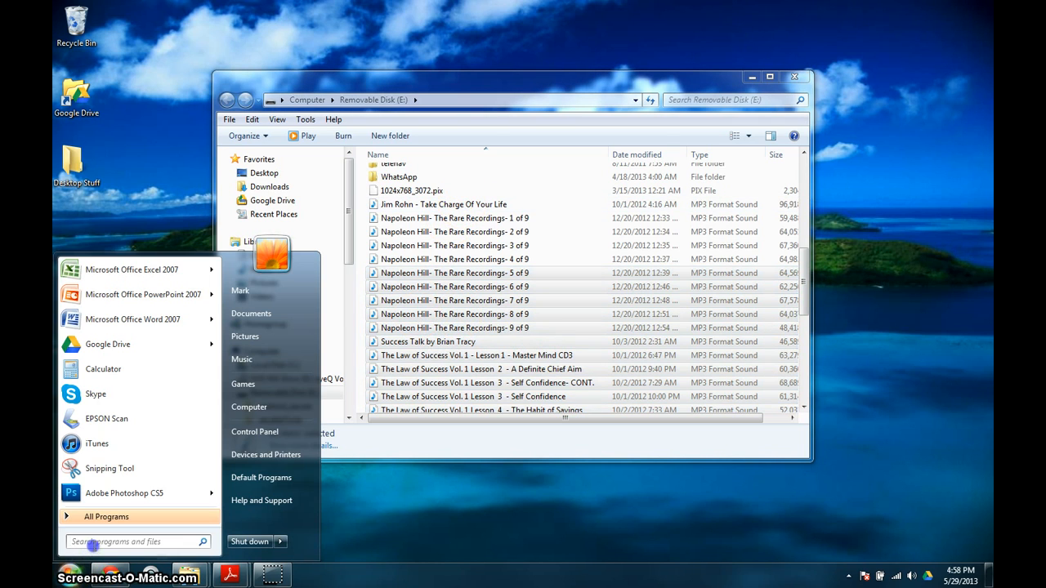
{"action": "type", "text": "itunes"}
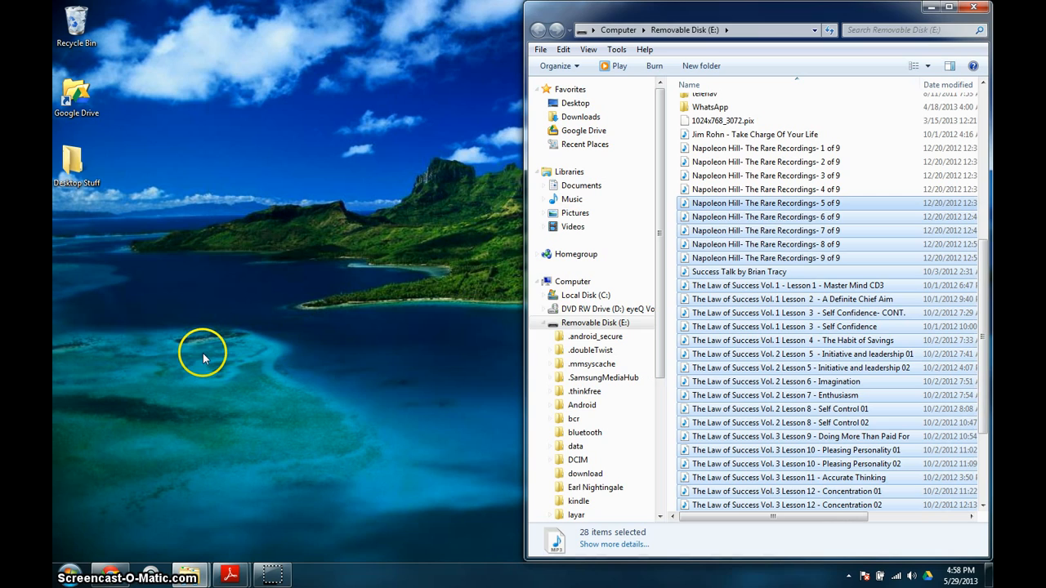
{"action": "mouse_move", "coordinate": [190, 564]}
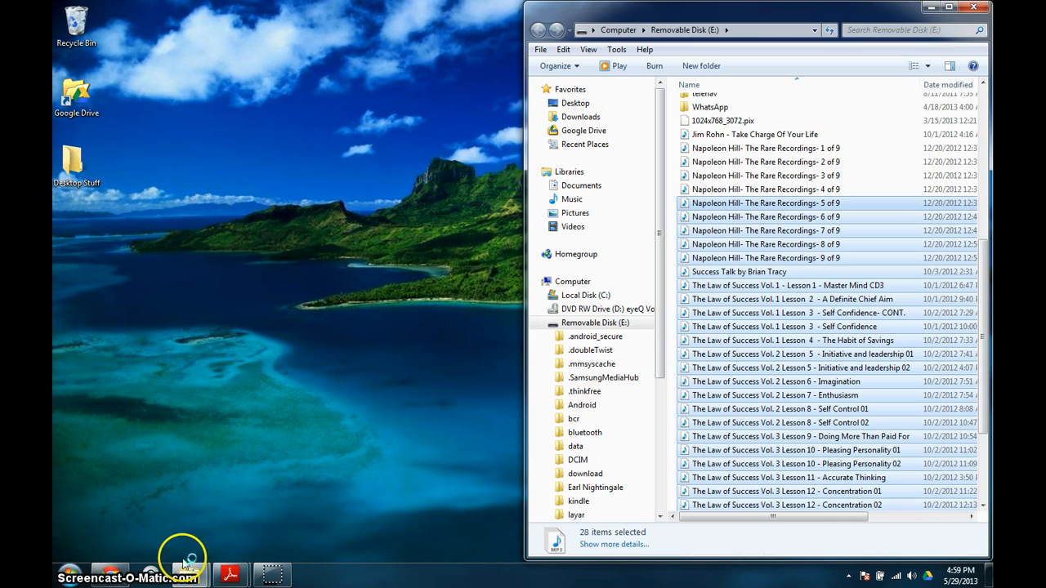
{"action": "mouse_move", "coordinate": [105, 515]}
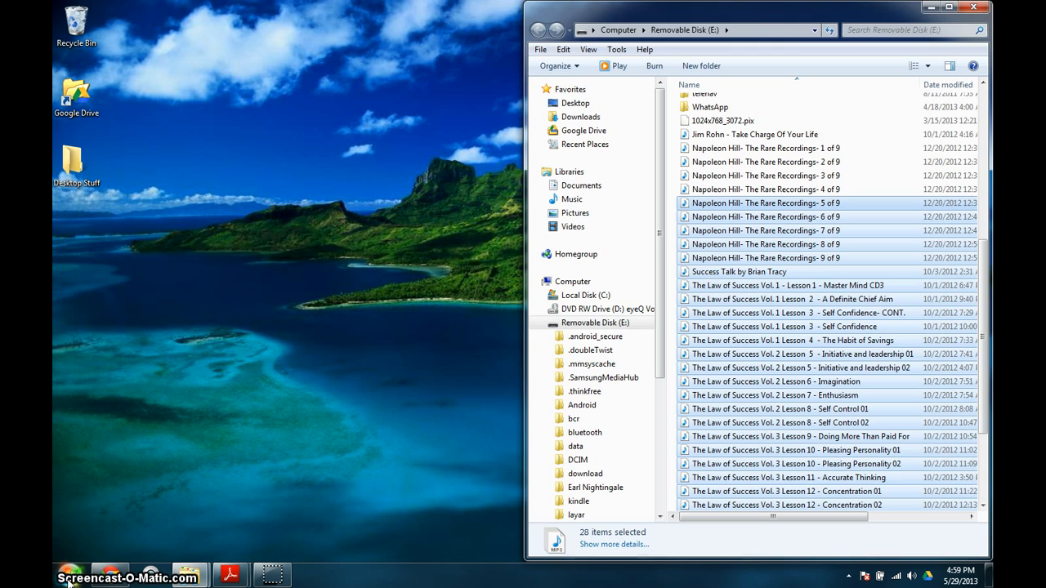
{"action": "left_click", "coordinate": [71, 576]}
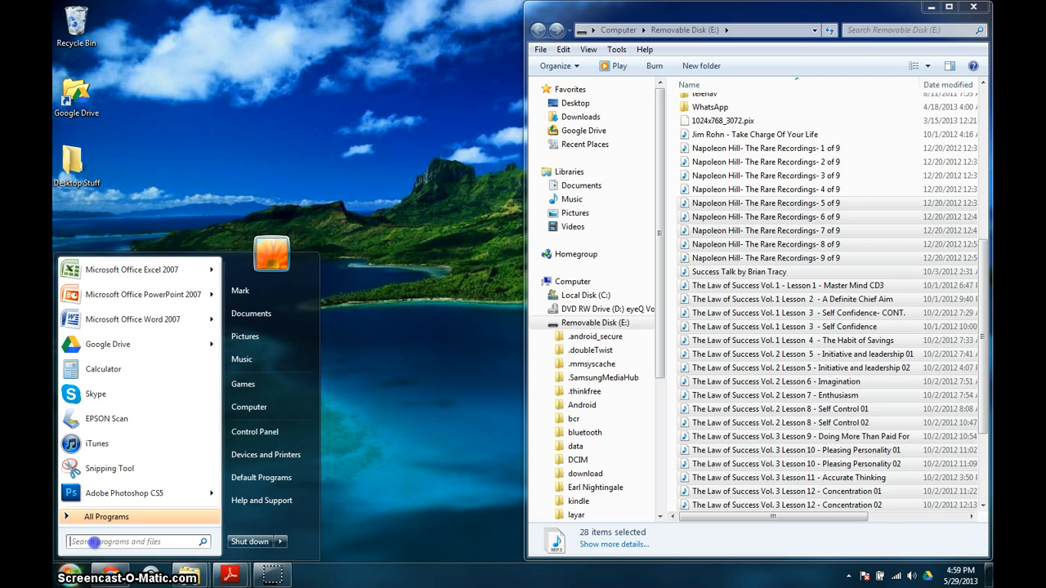
{"action": "type", "text": "music"}
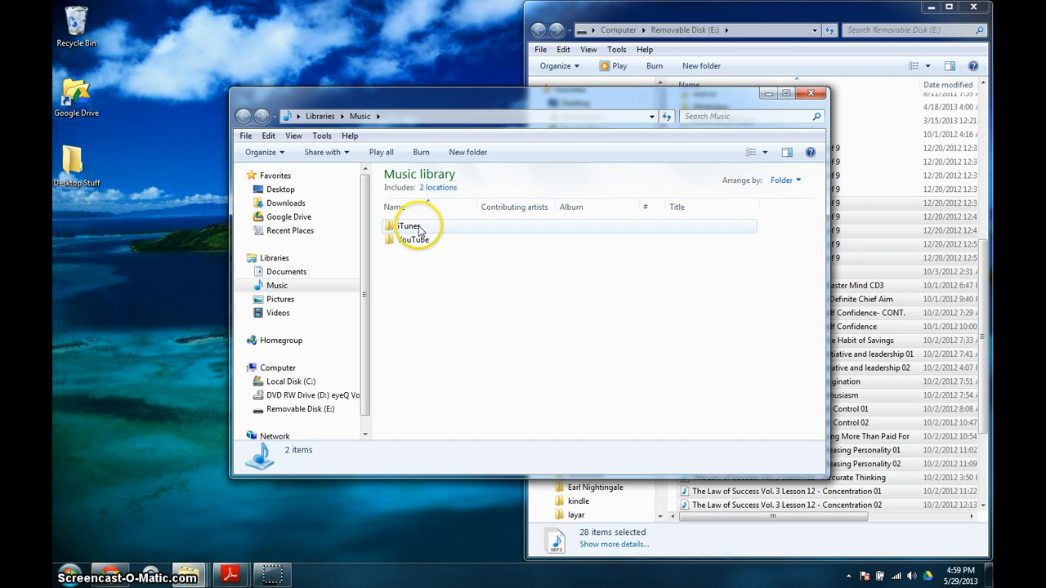
Open iTunes, iTunes Media, then Music in the library, and close the launched iTunes window.
{"action": "double_click", "coordinate": [409, 226]}
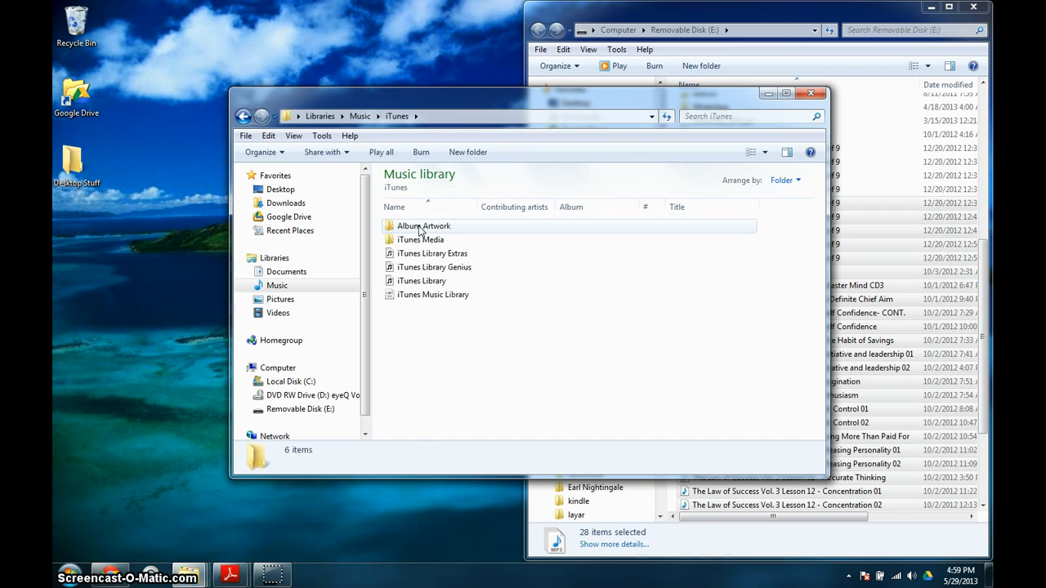
{"action": "left_click", "coordinate": [420, 239]}
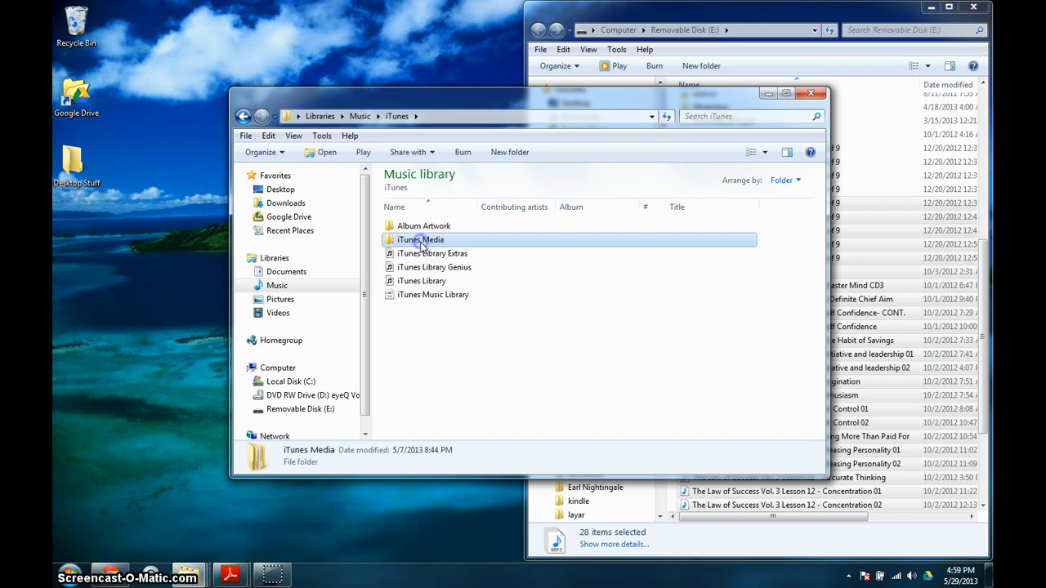
{"action": "double_click", "coordinate": [420, 239]}
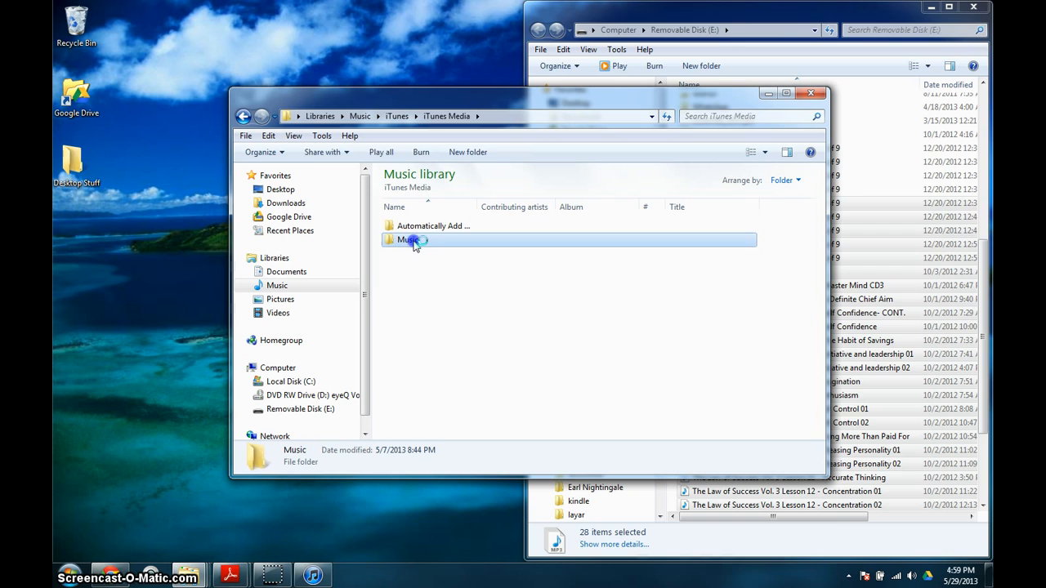
{"action": "double_click", "coordinate": [409, 239]}
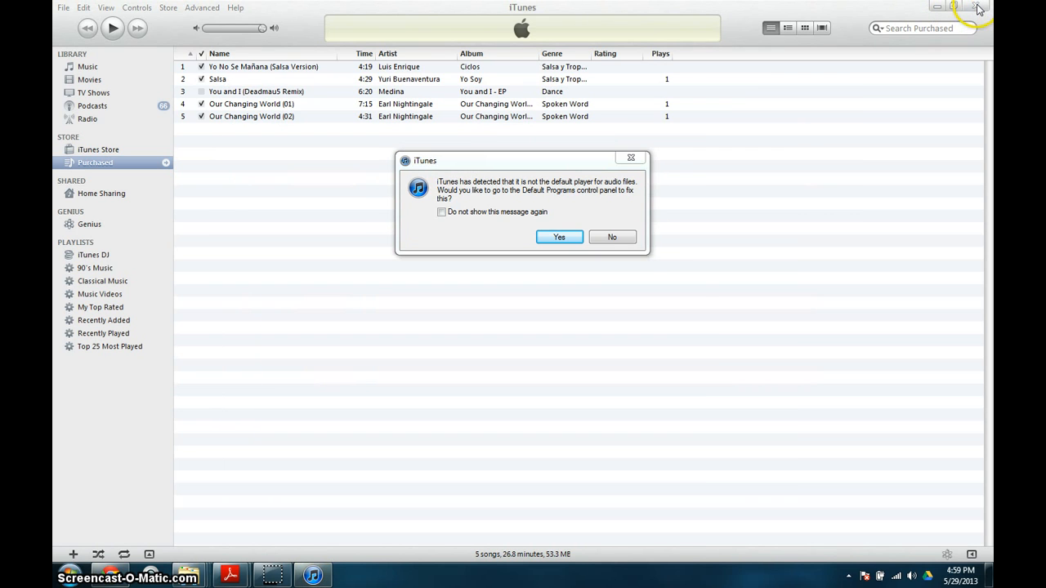
{"action": "left_click", "coordinate": [612, 237]}
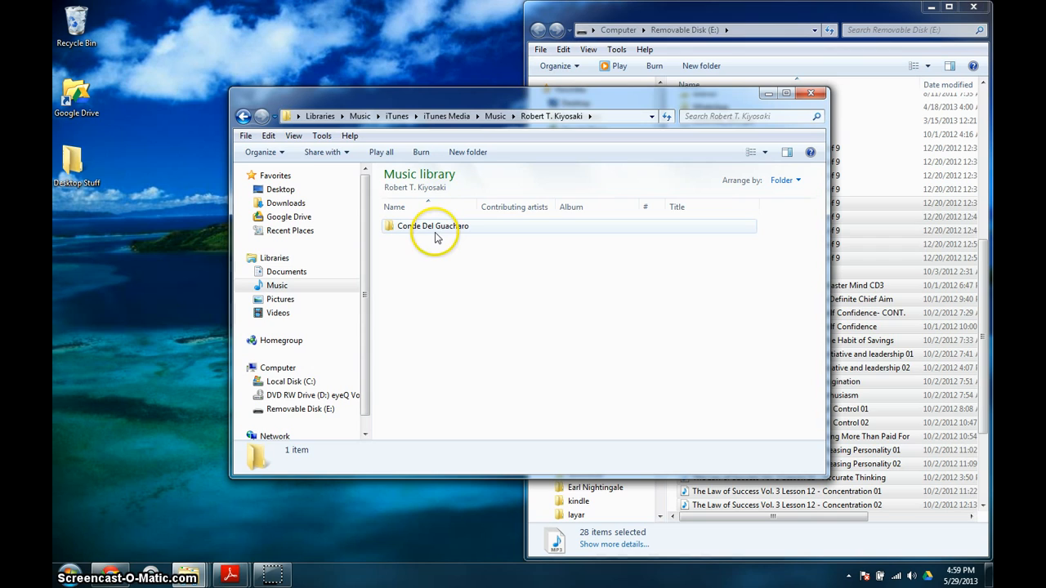
Peek into Conde Del Guacharo, then open Earl Nightingale and Our Changing World and return.
{"action": "double_click", "coordinate": [432, 225]}
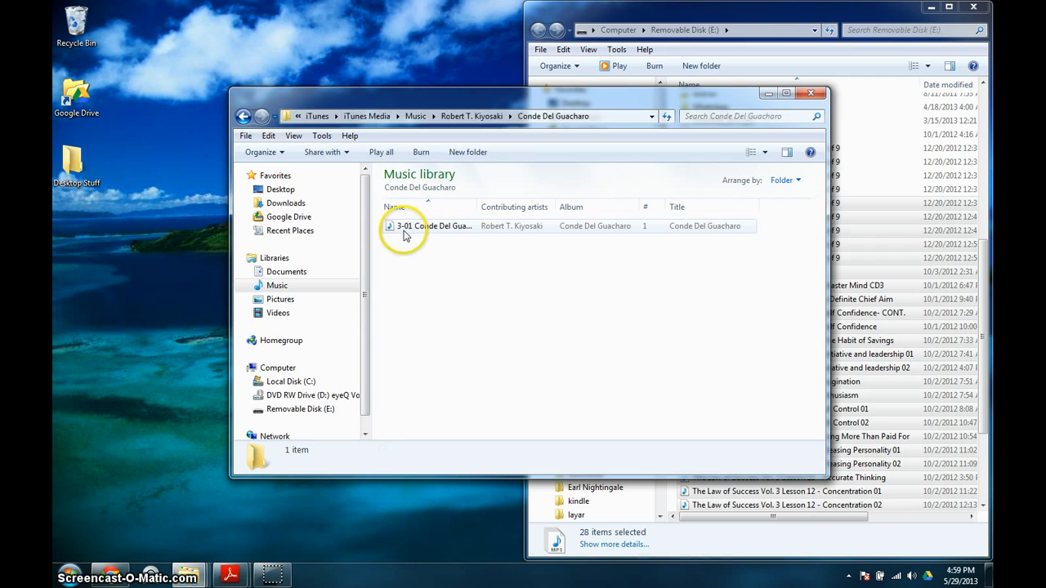
{"action": "left_click", "coordinate": [245, 115]}
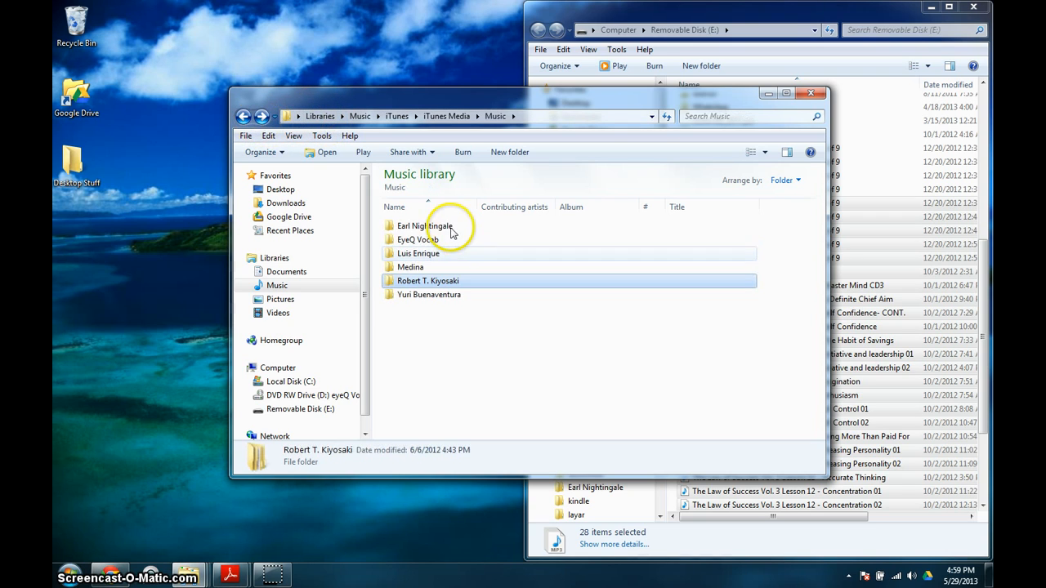
{"action": "double_click", "coordinate": [424, 226]}
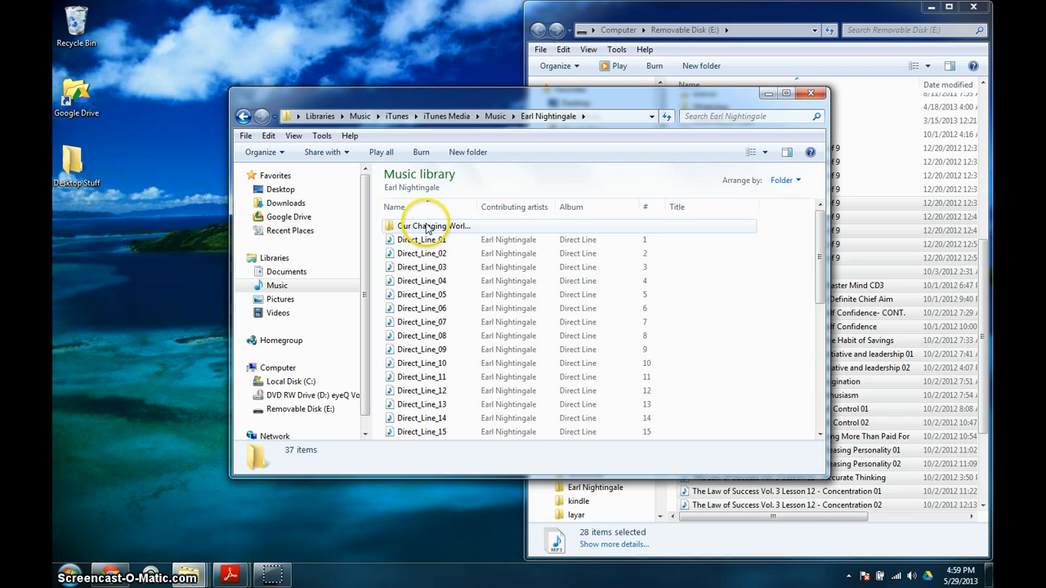
{"action": "double_click", "coordinate": [434, 226]}
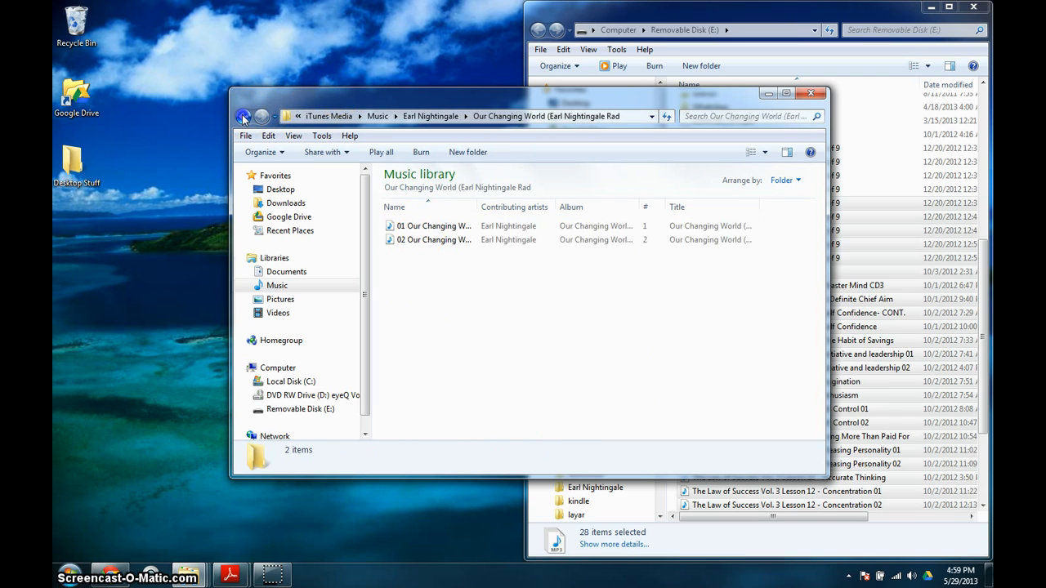
{"action": "left_click", "coordinate": [244, 116]}
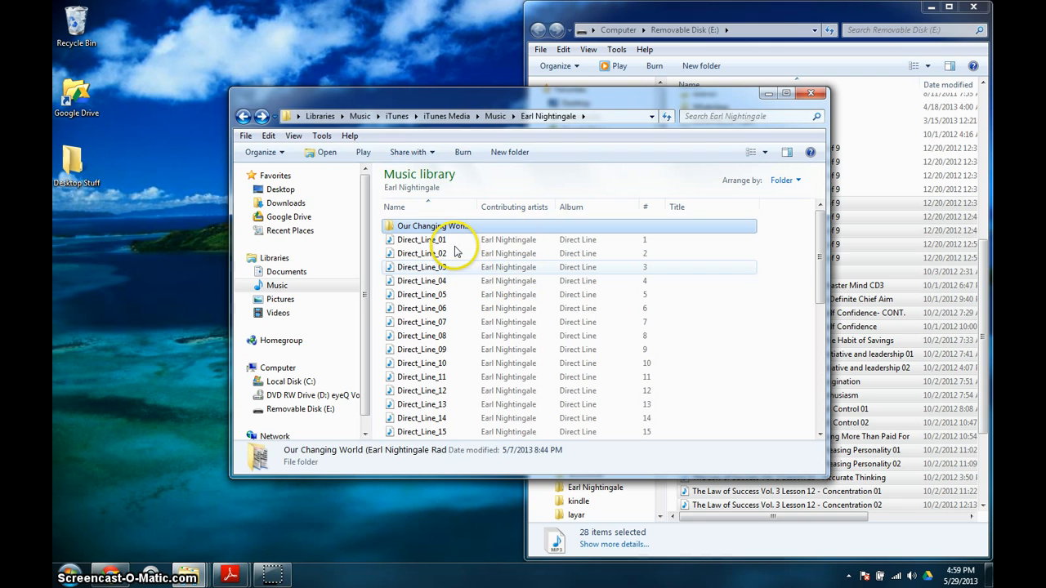
{"action": "left_click", "coordinate": [421, 239]}
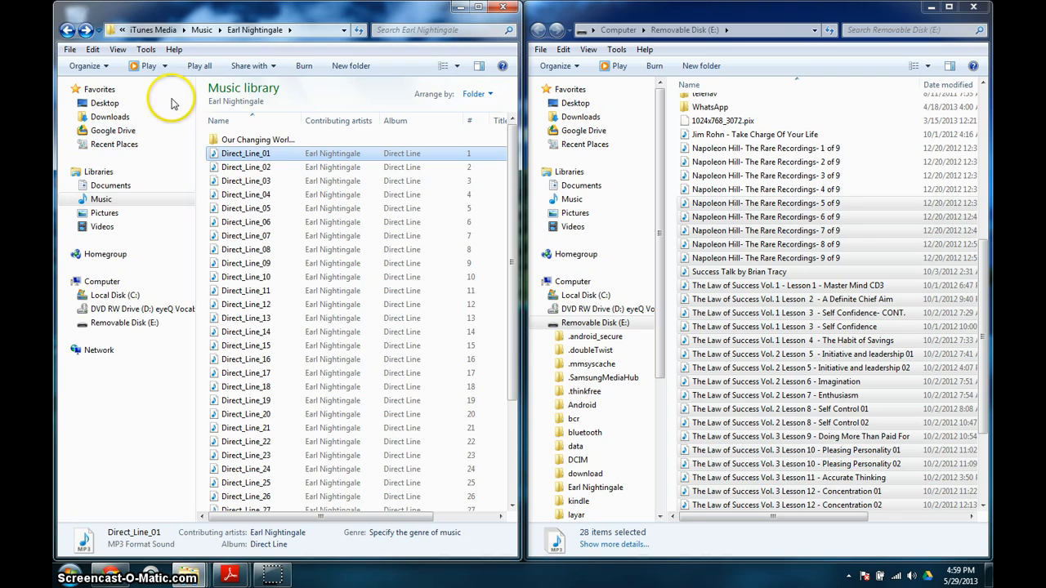
Select all Earl Nightingale tracks and drag Direct_Line_01 onto Removable Disk (E:).
{"action": "left_click", "coordinate": [69, 50]}
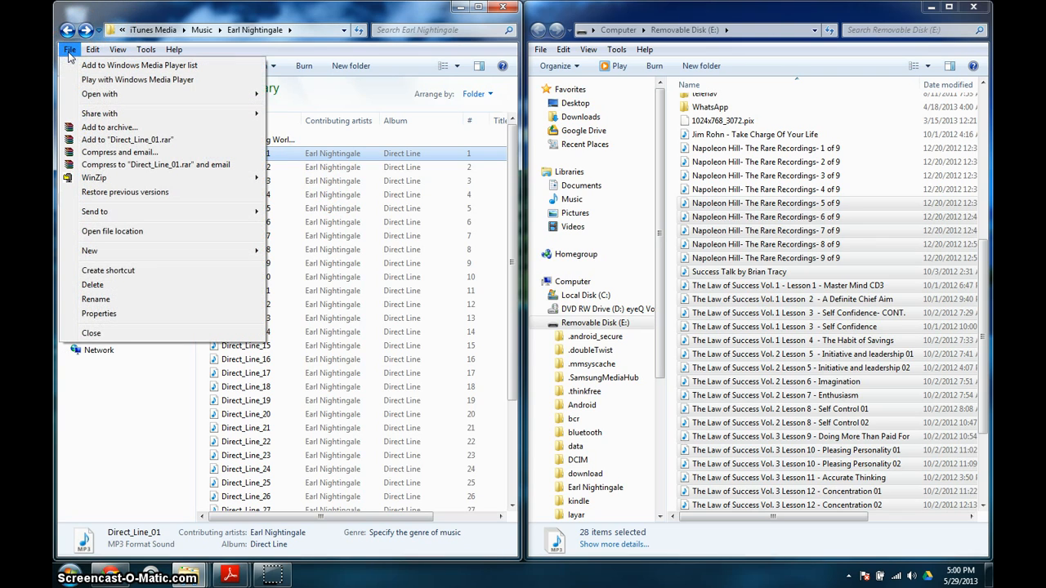
{"action": "left_click", "coordinate": [92, 49]}
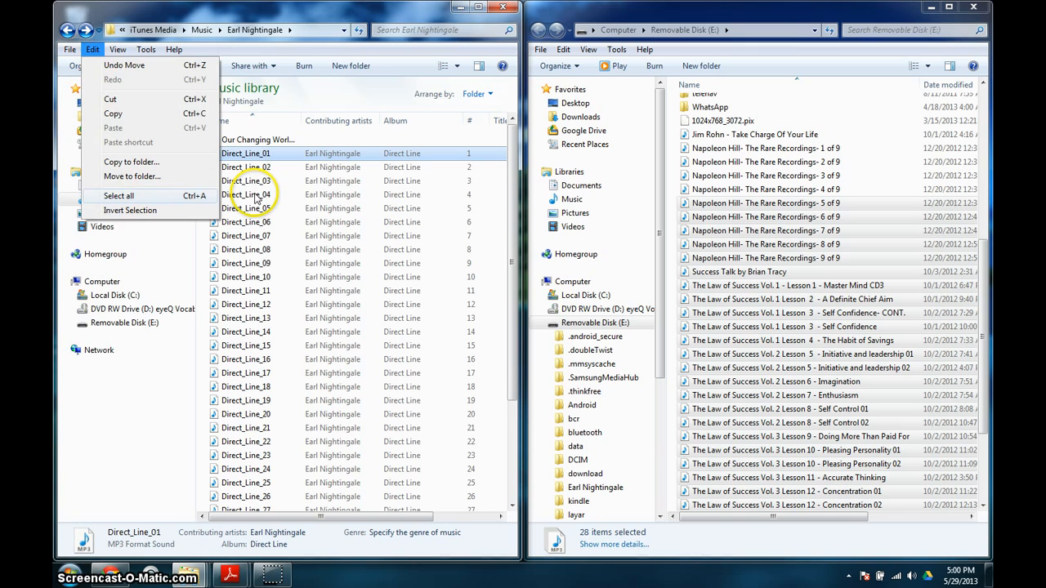
{"action": "left_click", "coordinate": [245, 153]}
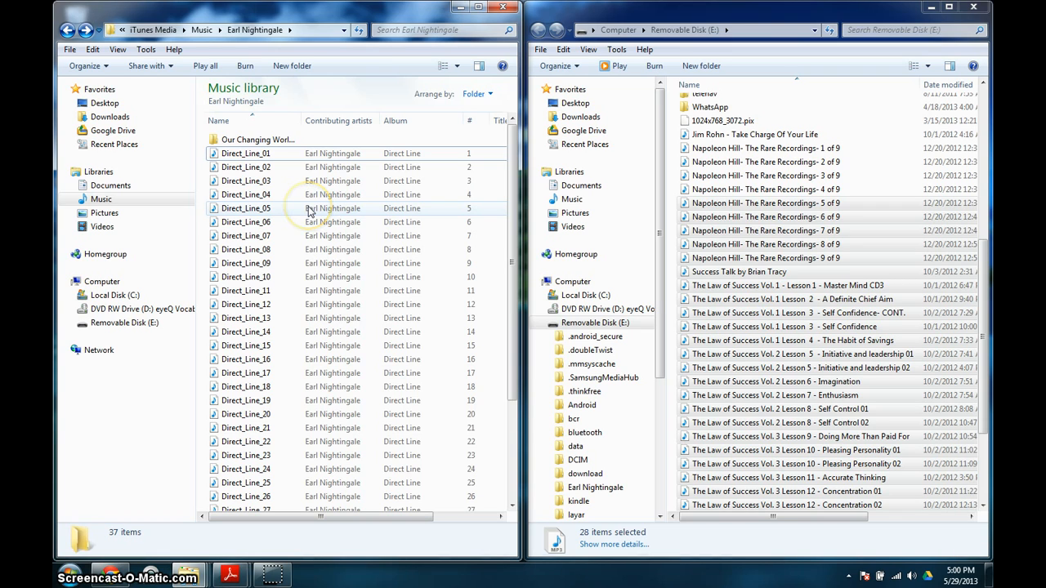
{"action": "key", "text": "ctrl+a"}
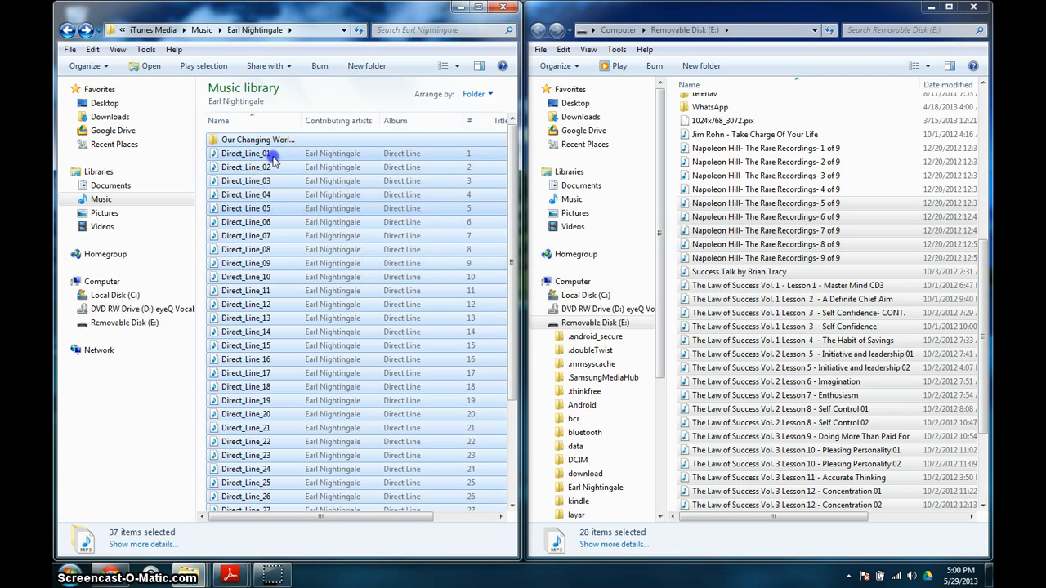
{"action": "left_click_drag", "start_coordinate": [245, 154], "coordinate": [769, 294]}
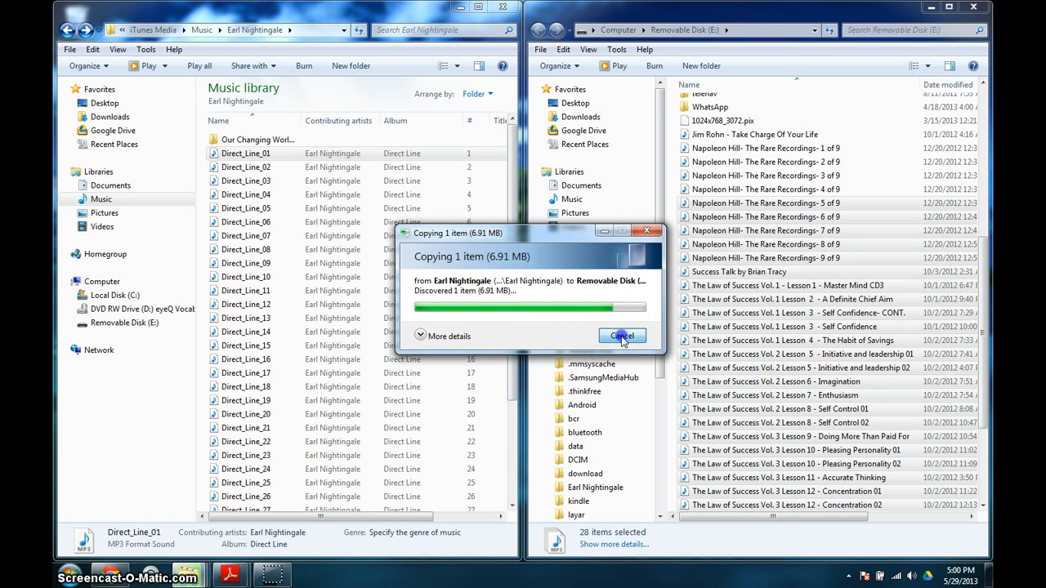
Cancel the copy dialog and close the Removable Disk and Earl Nightingale windows.
{"action": "left_click", "coordinate": [622, 336]}
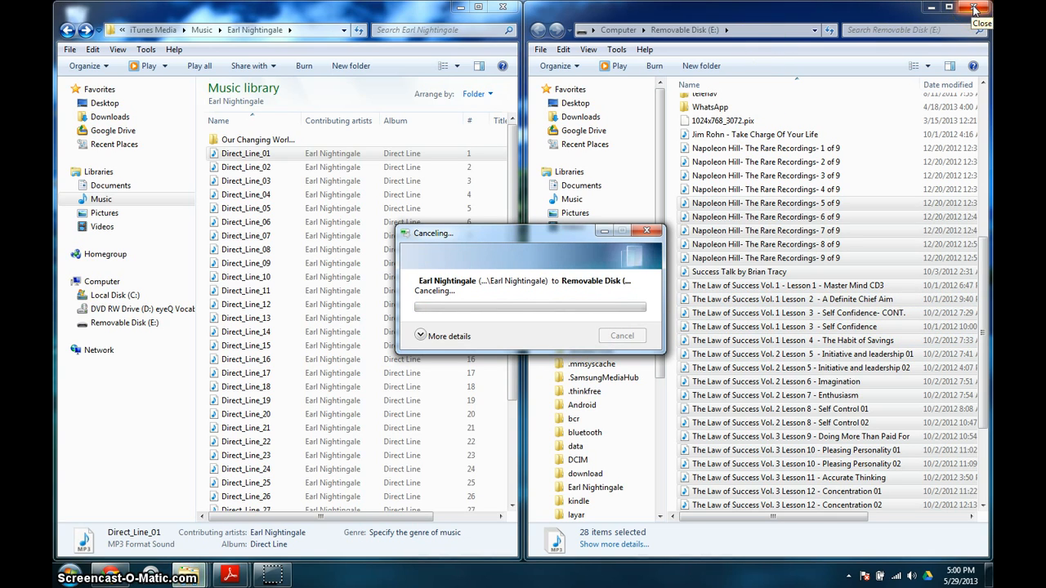
{"action": "left_click", "coordinate": [974, 8]}
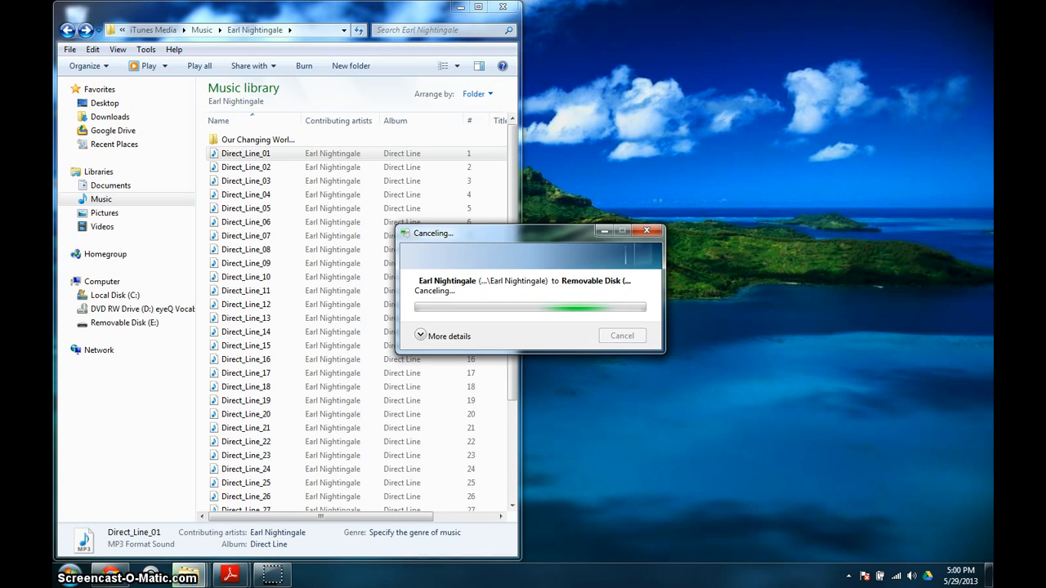
{"action": "left_click", "coordinate": [503, 6]}
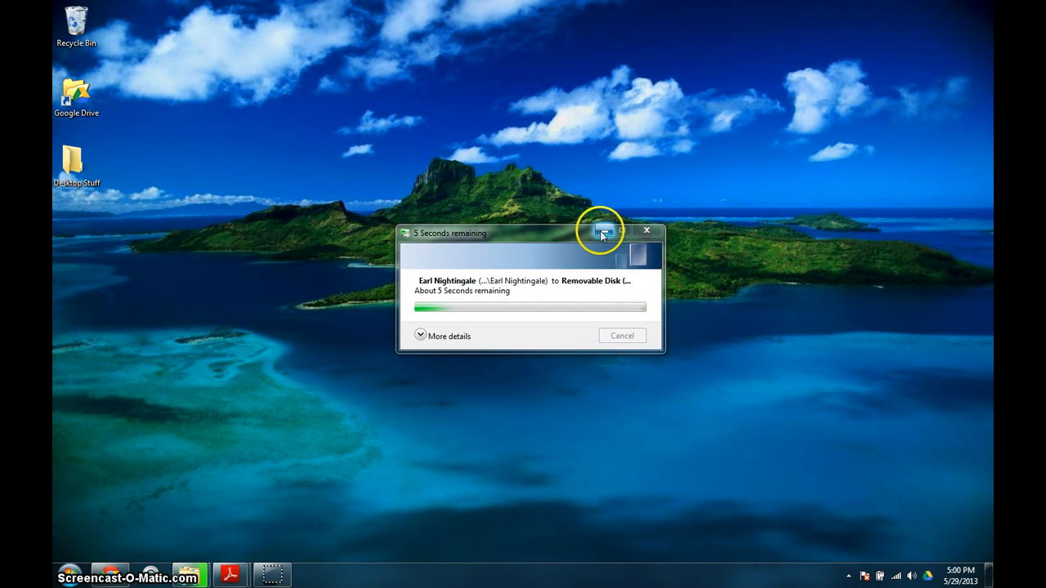
Eject SAMSUNG_Android using the Safely Remove Hardware icon in the notification area.
{"action": "left_click", "coordinate": [848, 576]}
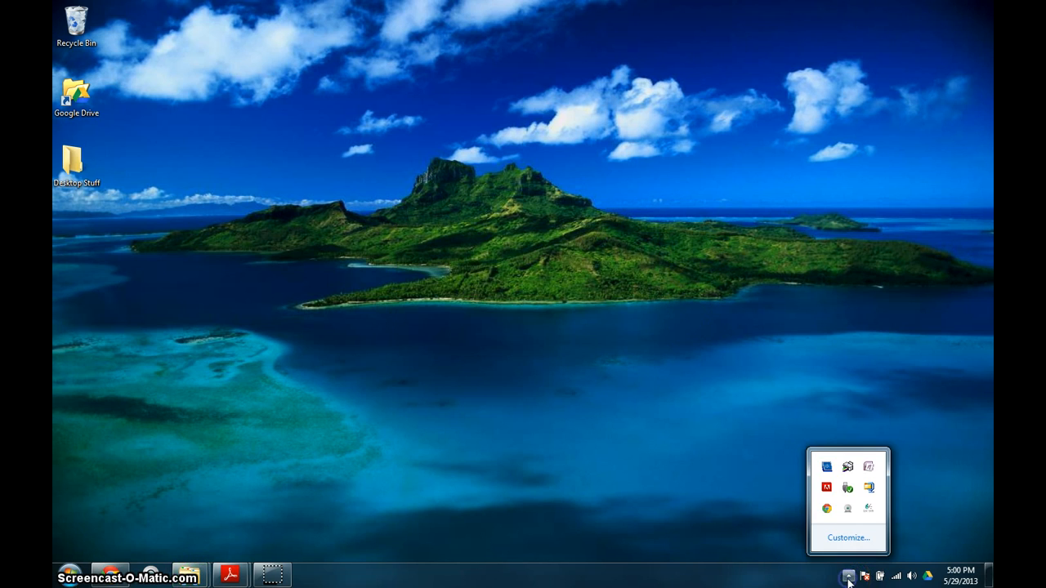
{"action": "mouse_move", "coordinate": [848, 488]}
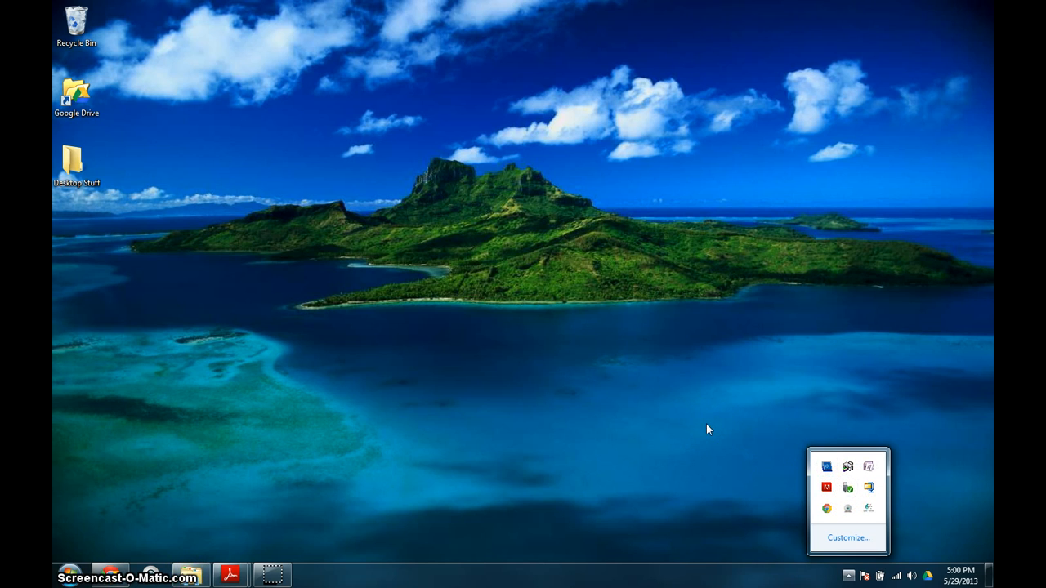
{"action": "left_click", "coordinate": [848, 487]}
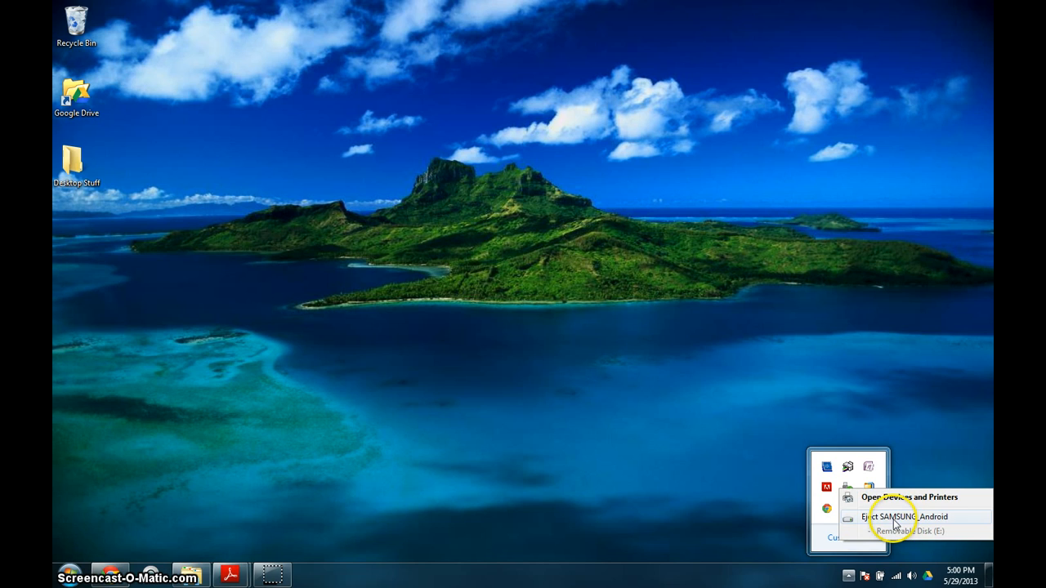
{"action": "left_click", "coordinate": [902, 516]}
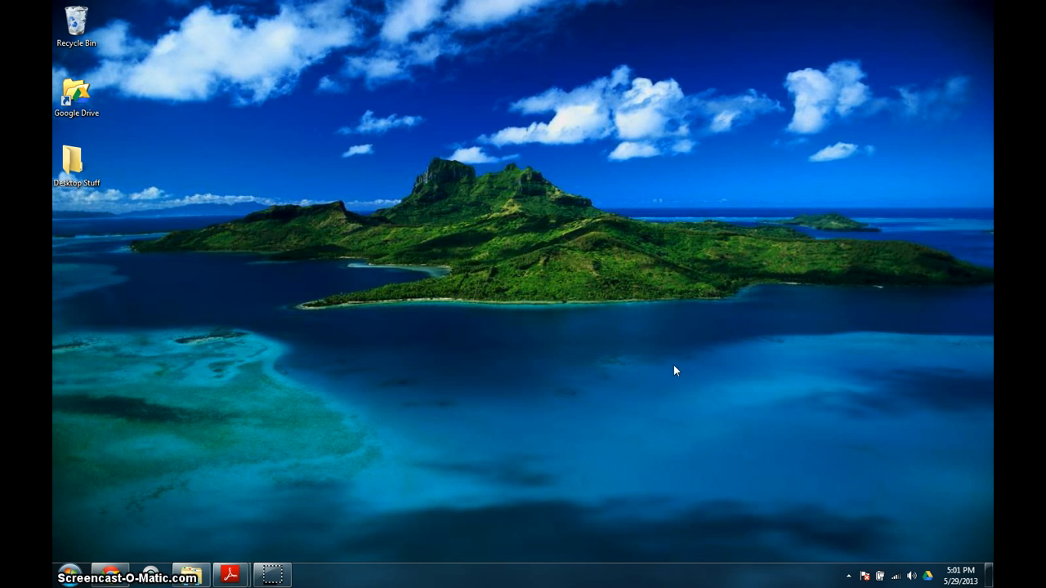
{"action": "mouse_move", "coordinate": [440, 416]}
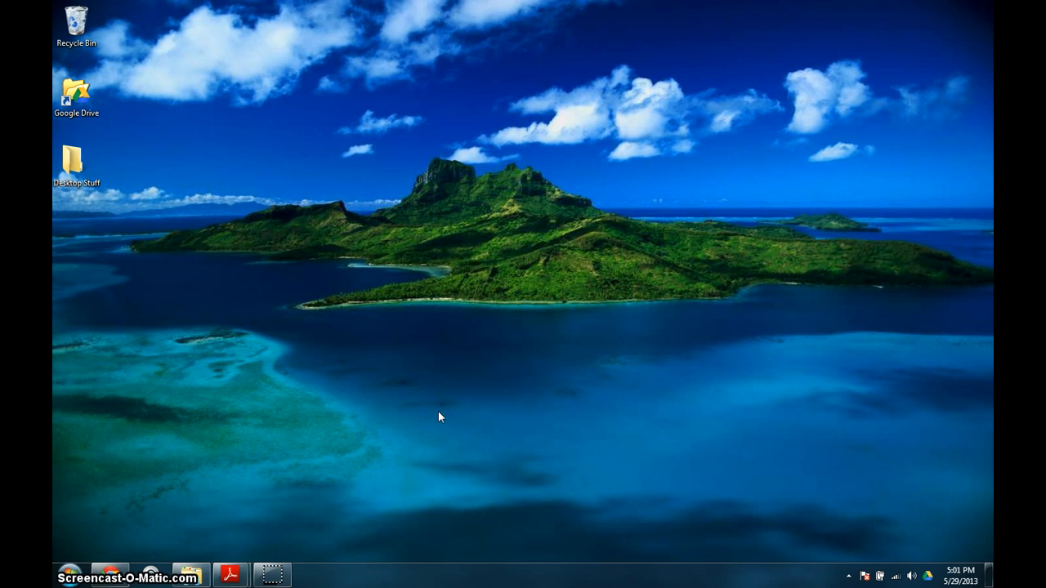